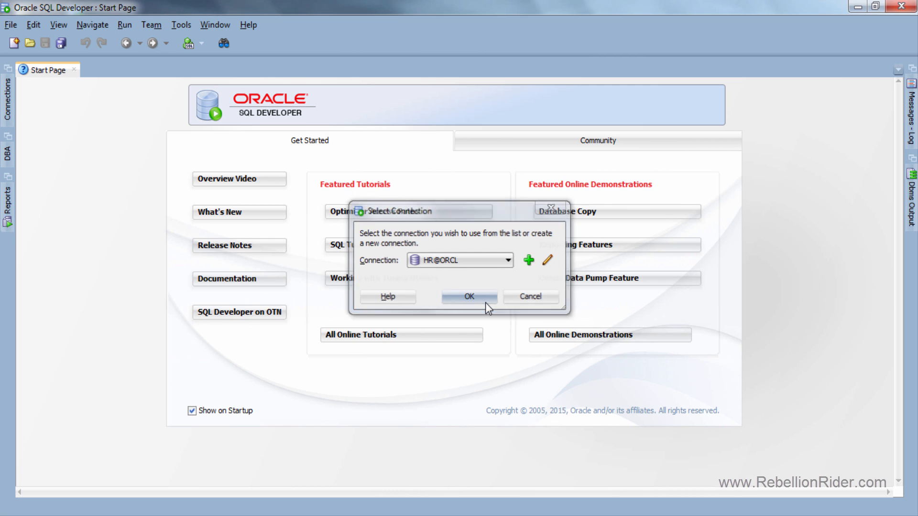
# - Enter SELECT first_name, last_name FROM cricket INTERSECT SELECT first_name, last_name FROM football; in the HR@ORCL worksheet
pyautogui.click(468, 296)
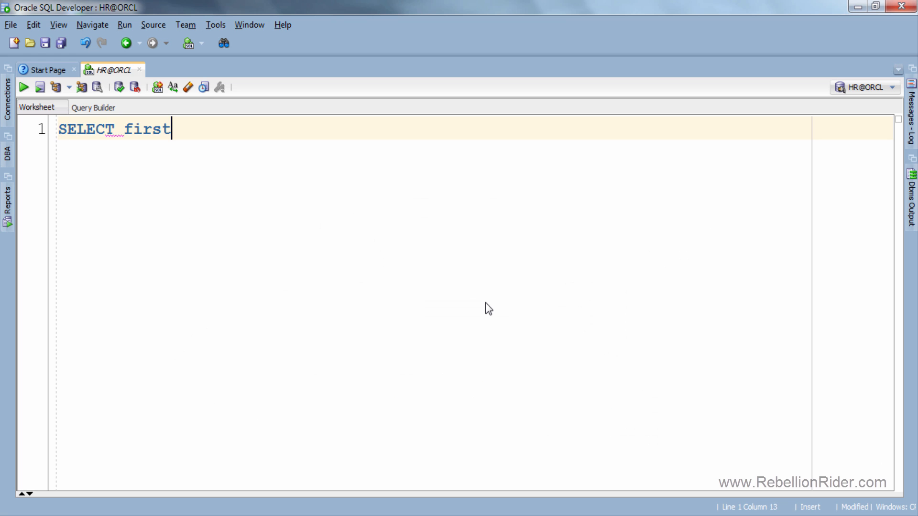
pyautogui.write('_name, last_name FROM crick')
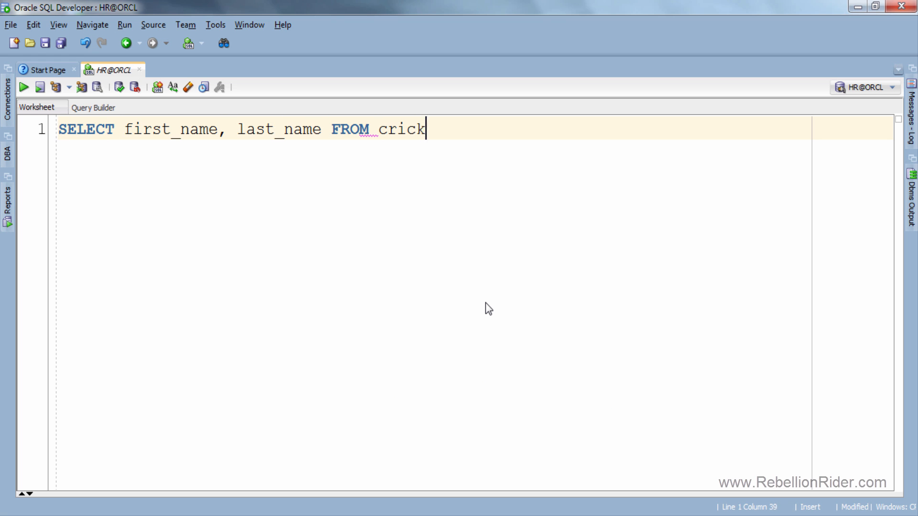
pyautogui.write('et')
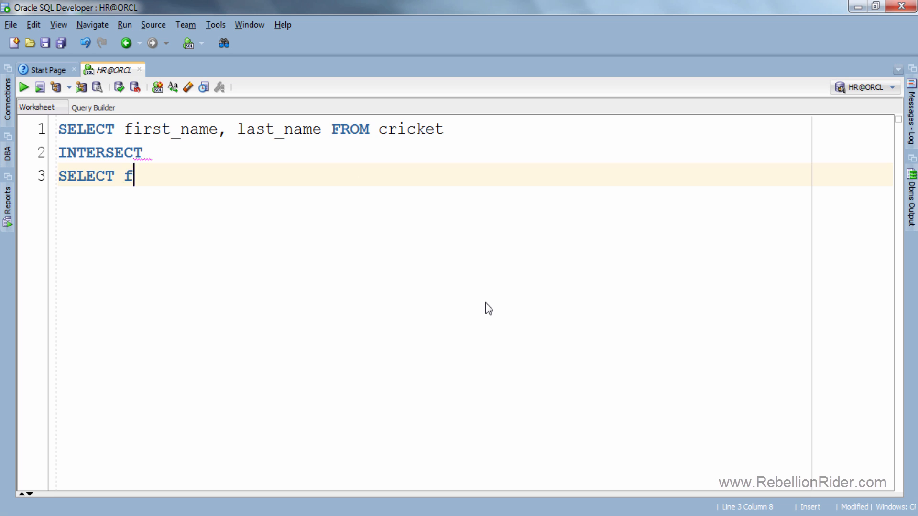
pyautogui.write('irst_name, last_name FROM football;')
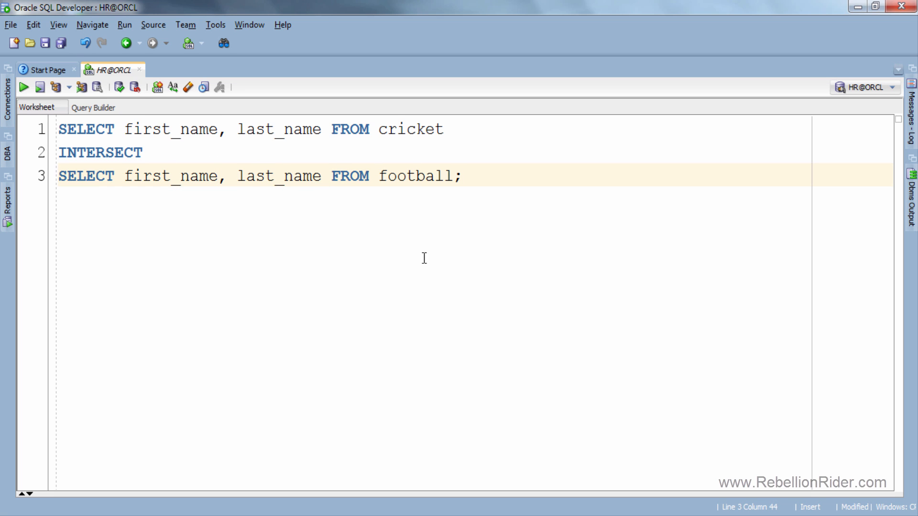
# - Run the INTERSECT query, returning the single row clark kent
pyautogui.click(22, 87)
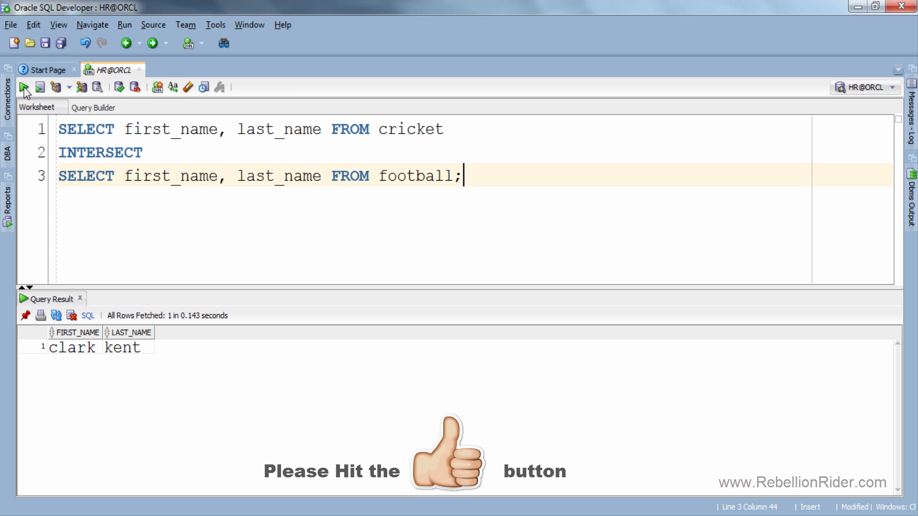
pyautogui.moveTo(878, 468)
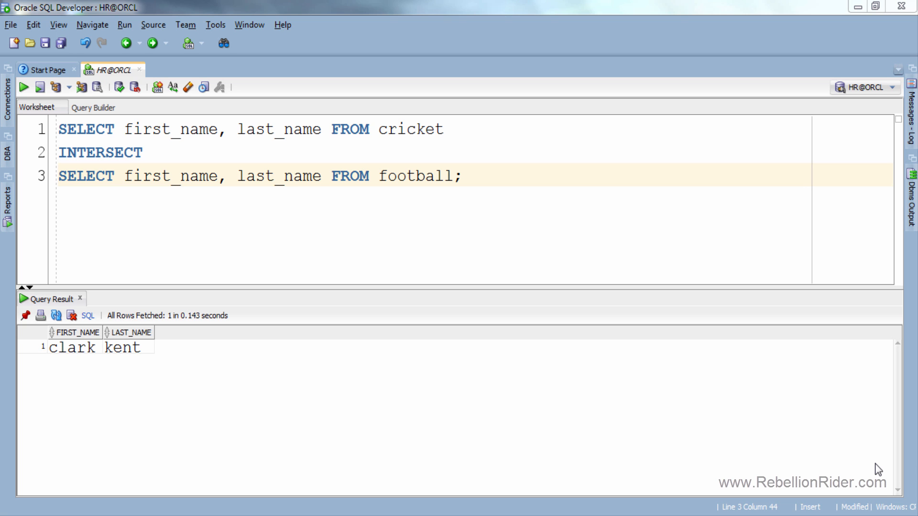
pyautogui.moveTo(869, 462)
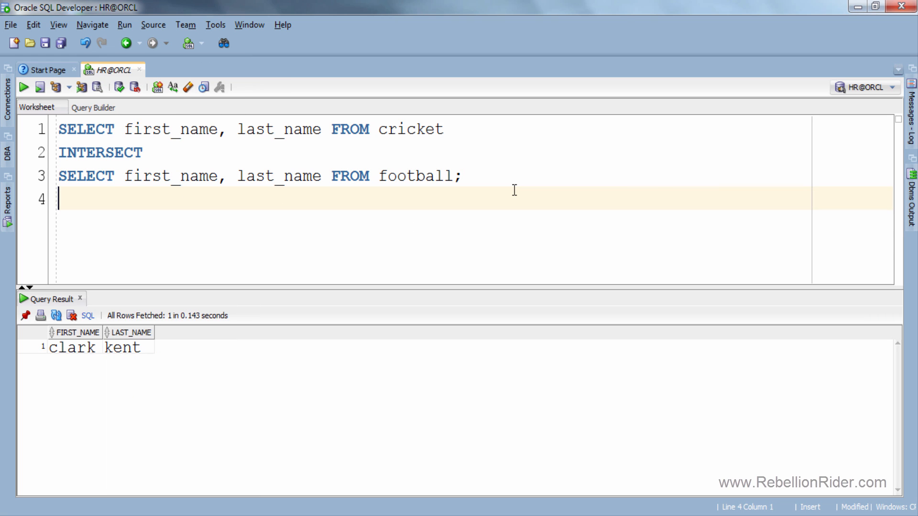
# - Add a '--MINUS set operator' comment and change the copied query's INTERSECT to MINUS
pyautogui.write('--MINUS set operator')
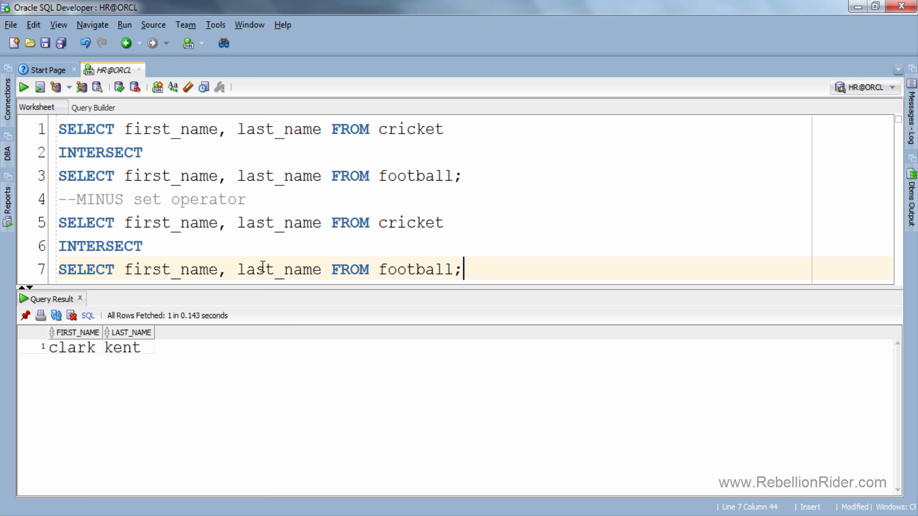
pyautogui.write('MI')
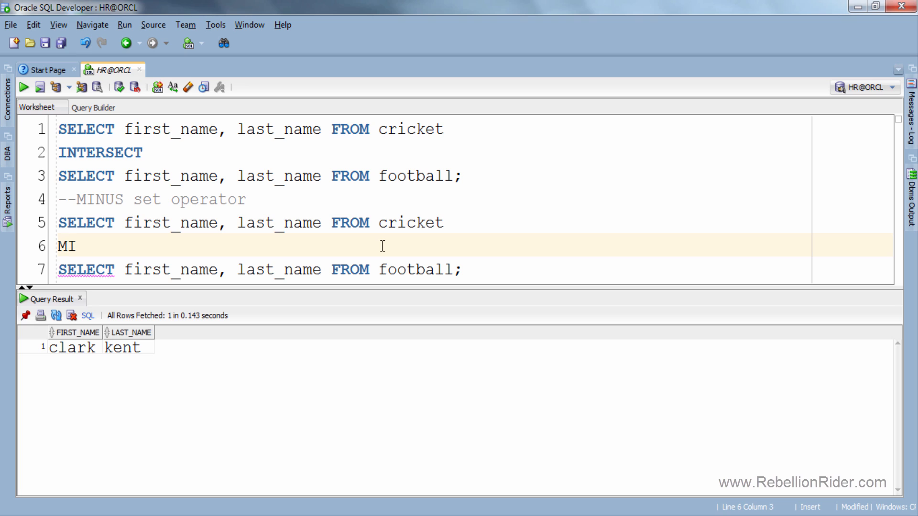
pyautogui.write('NUS')
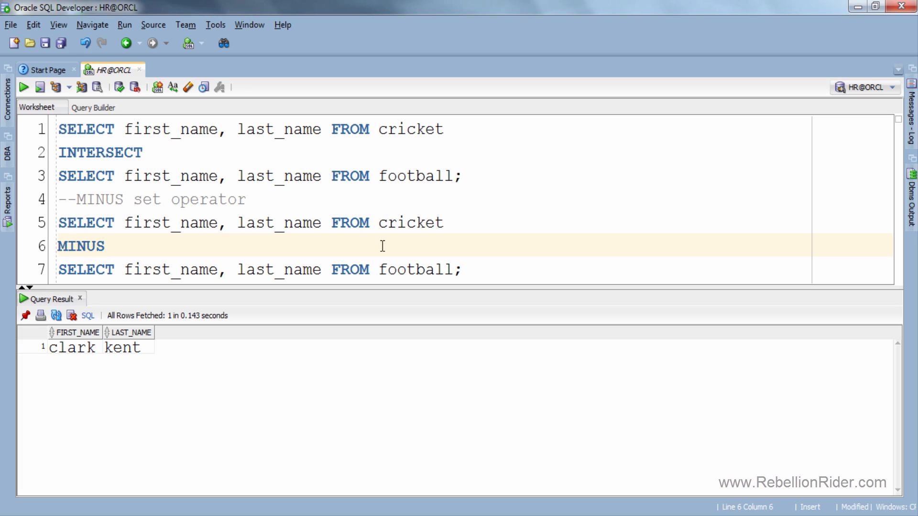